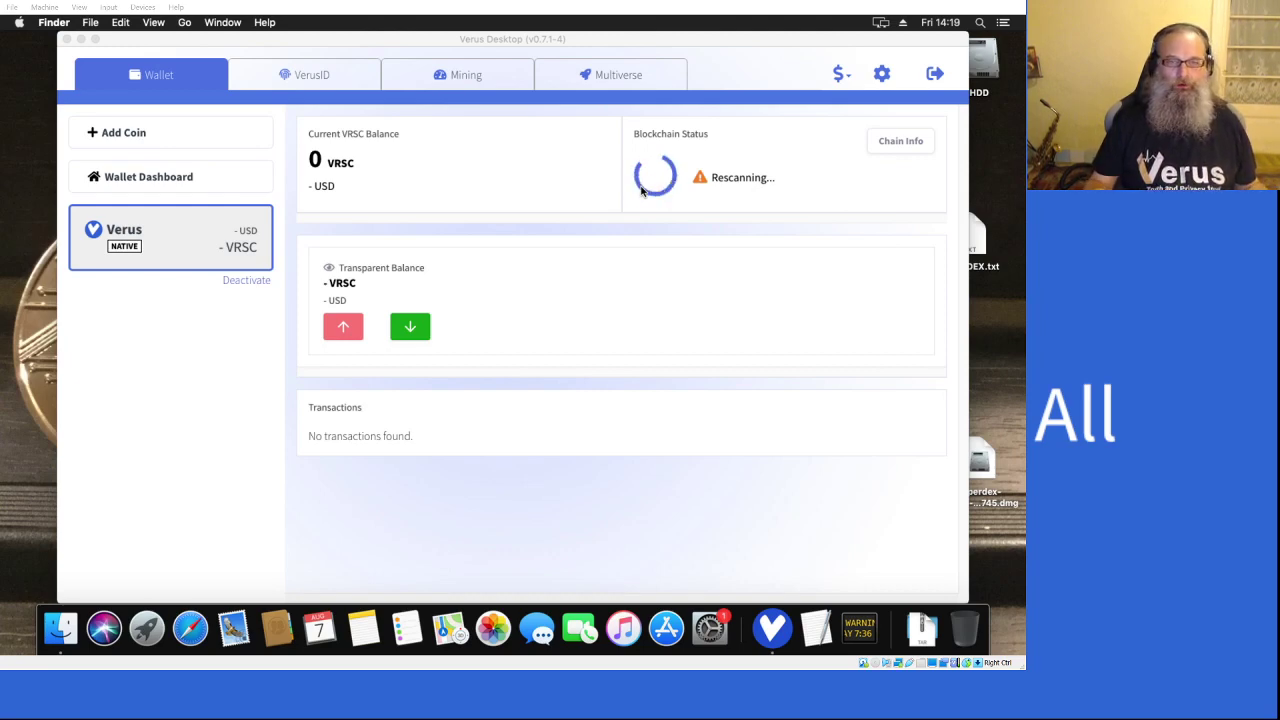
mouse_move(281, 504)
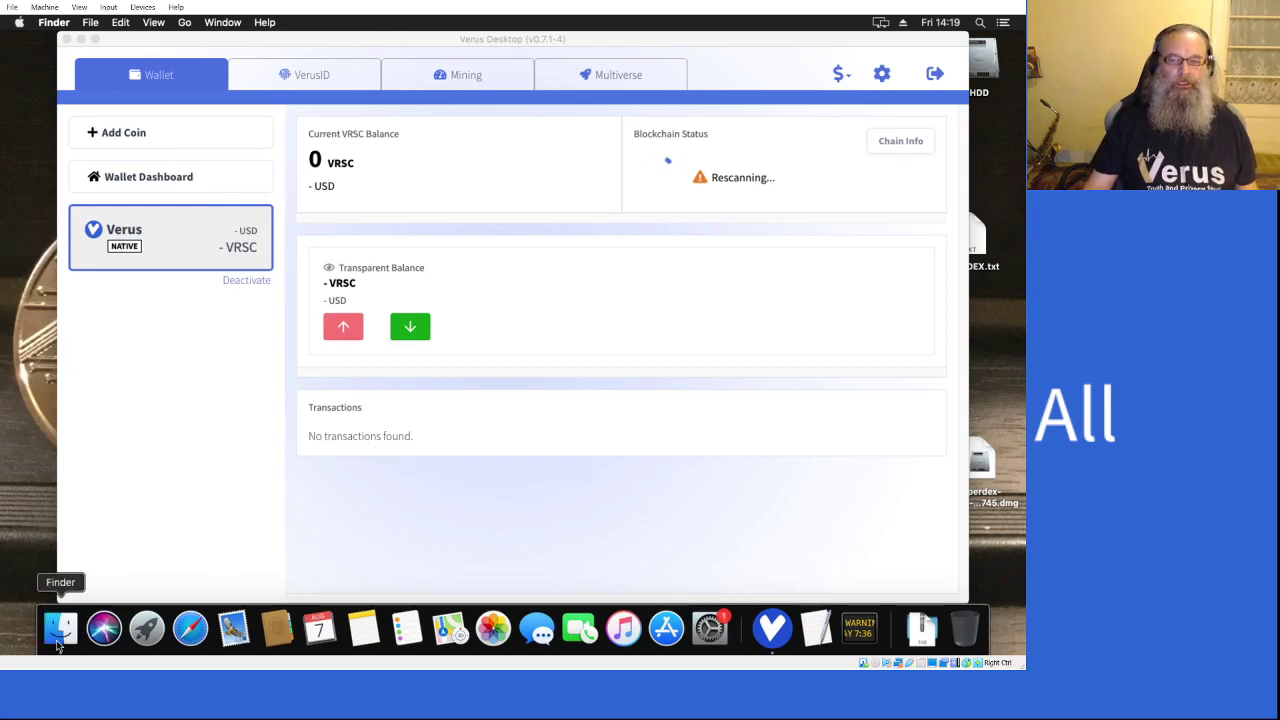
- Show hidden files in the home folder in a Finder window
click(61, 628)
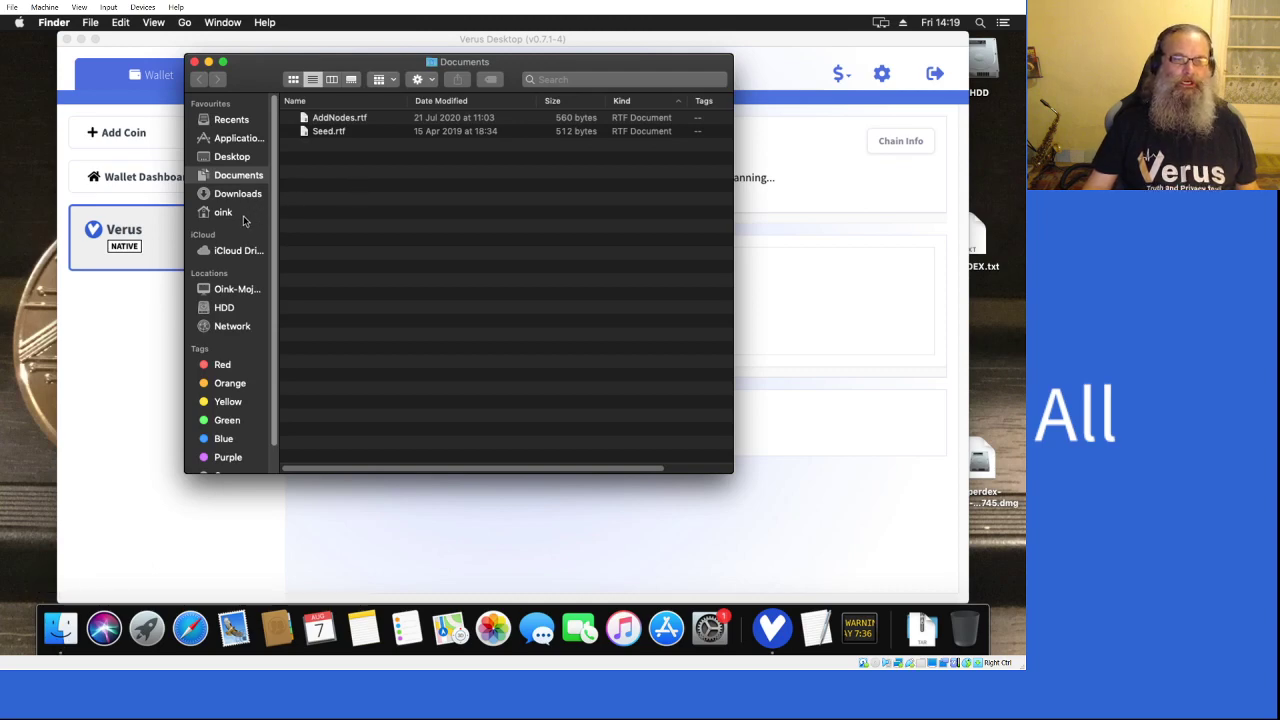
click(223, 212)
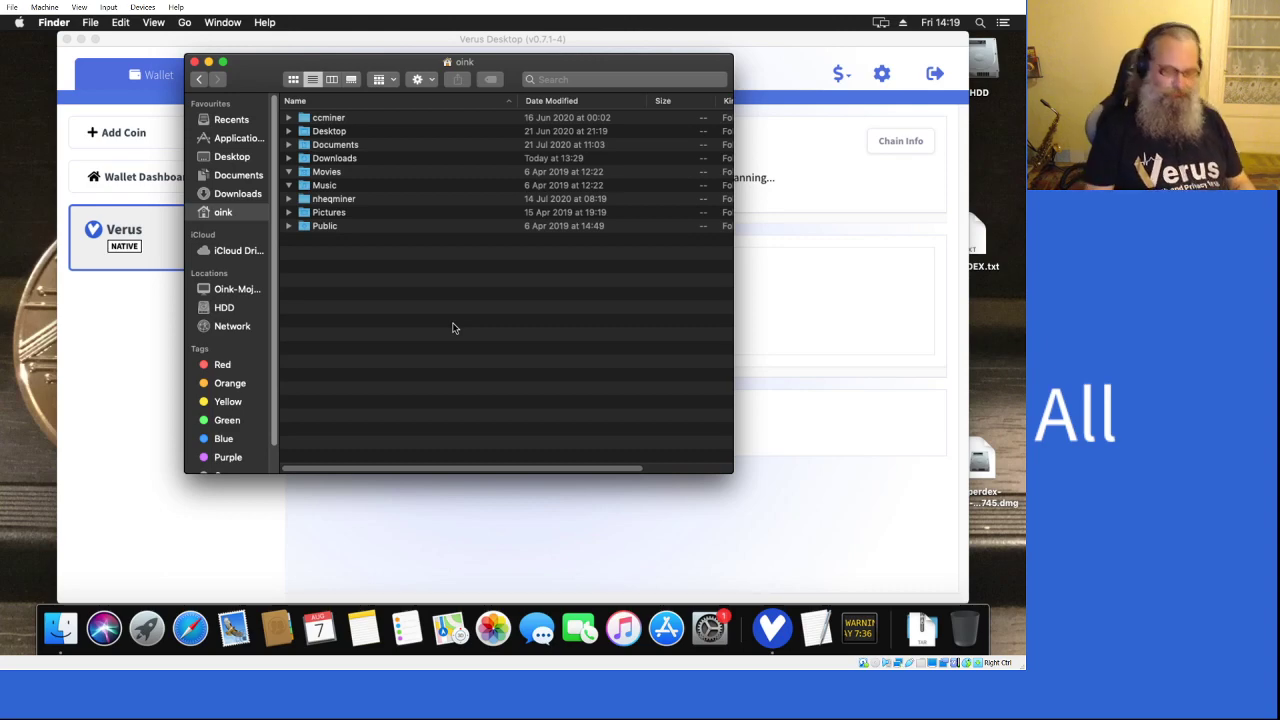
key(cmd+shift+.)
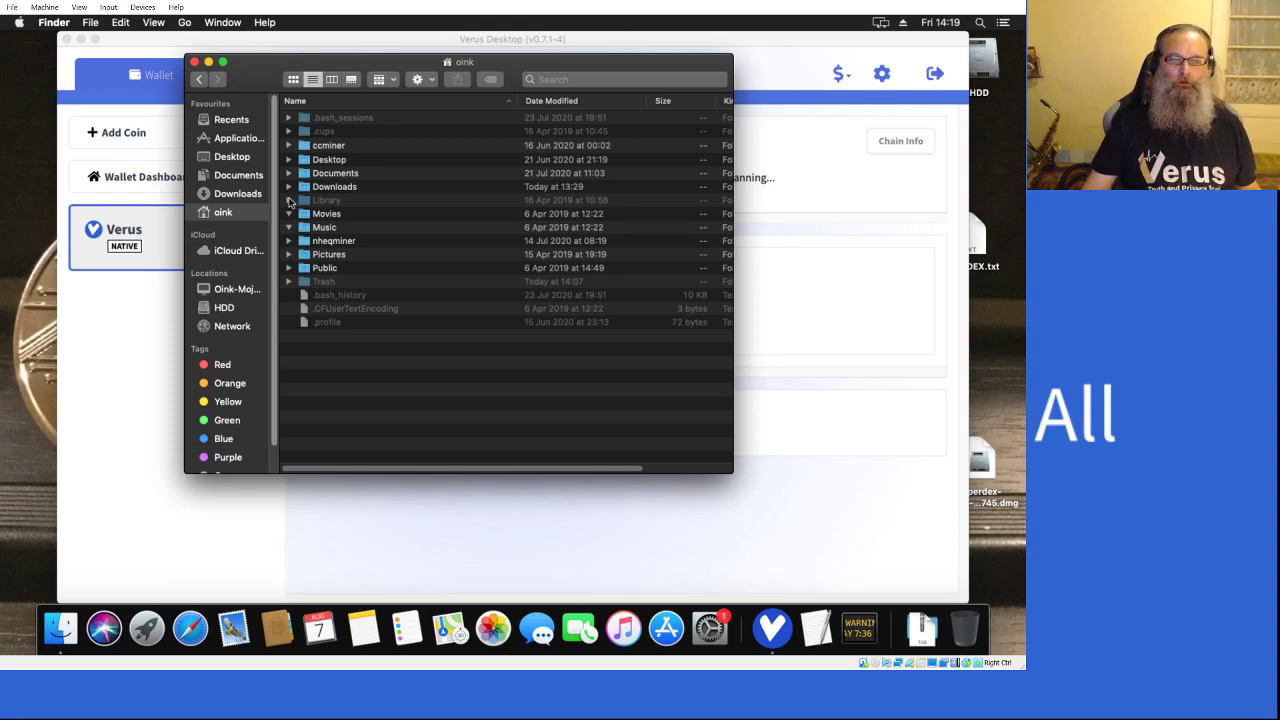
- Expand Library › Application Support › Komodo › VRSC to reveal wallet.dat and logs
click(290, 200)
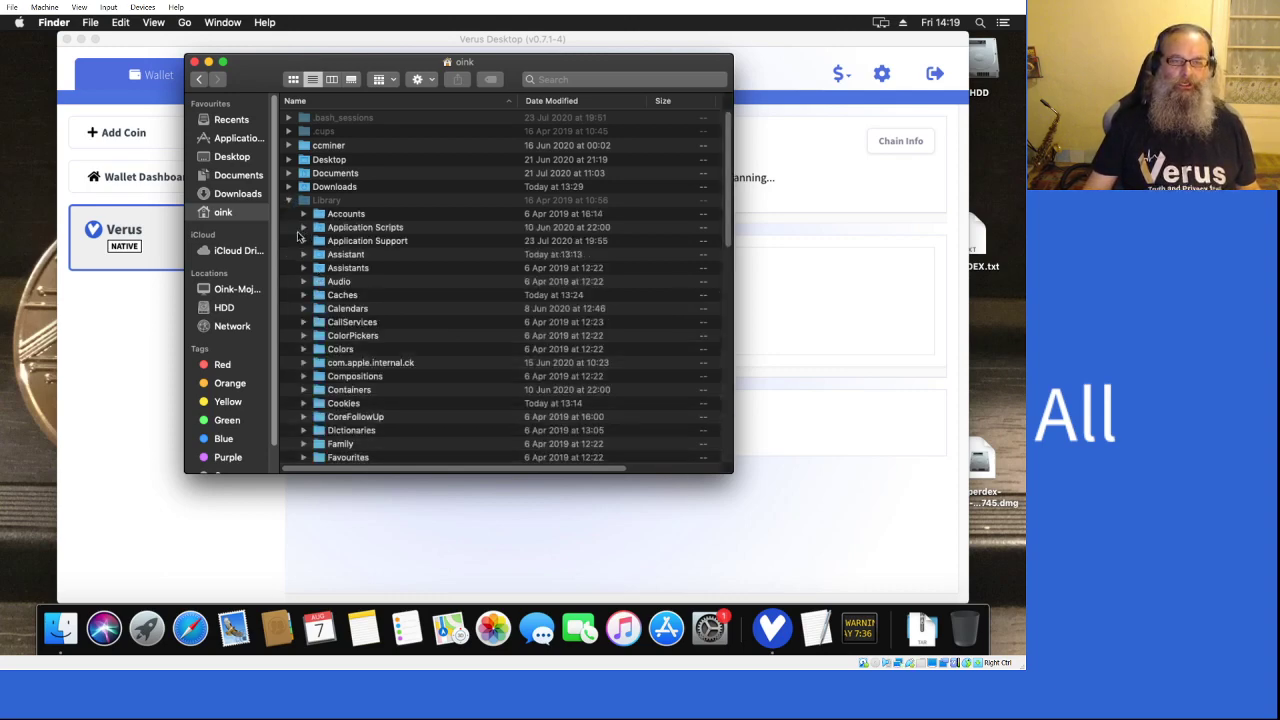
click(304, 240)
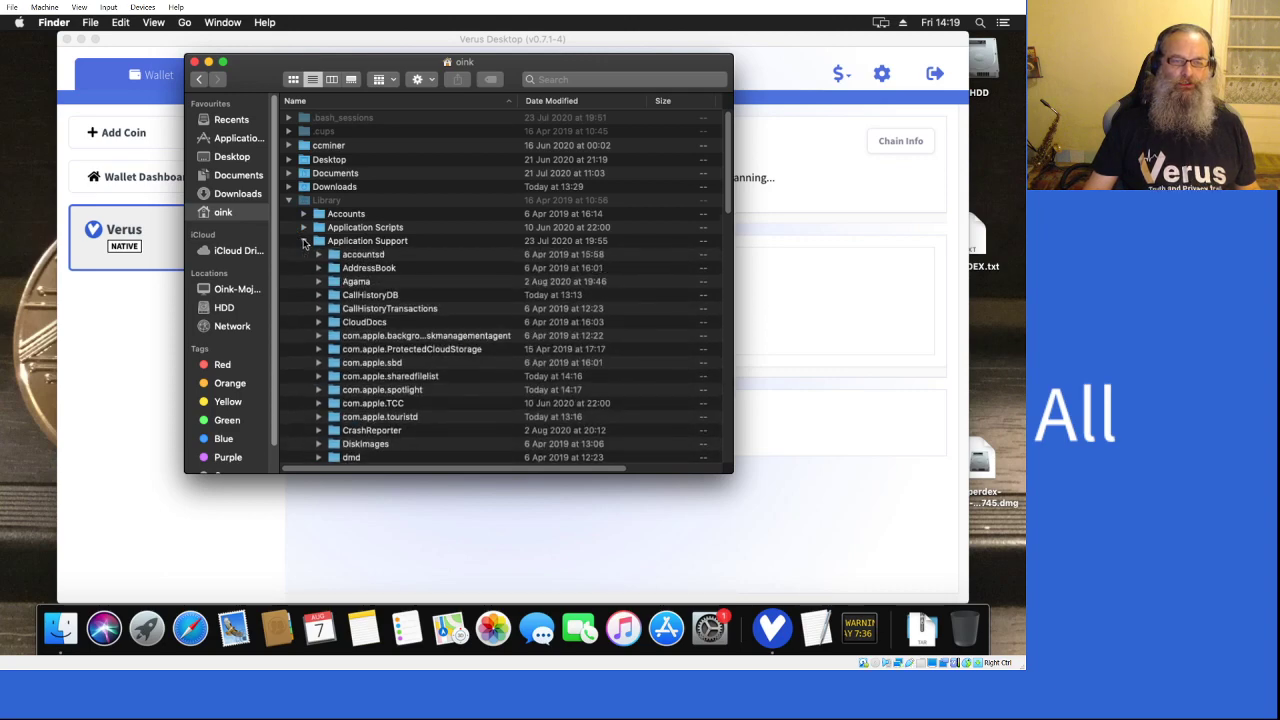
scroll(down, 3)
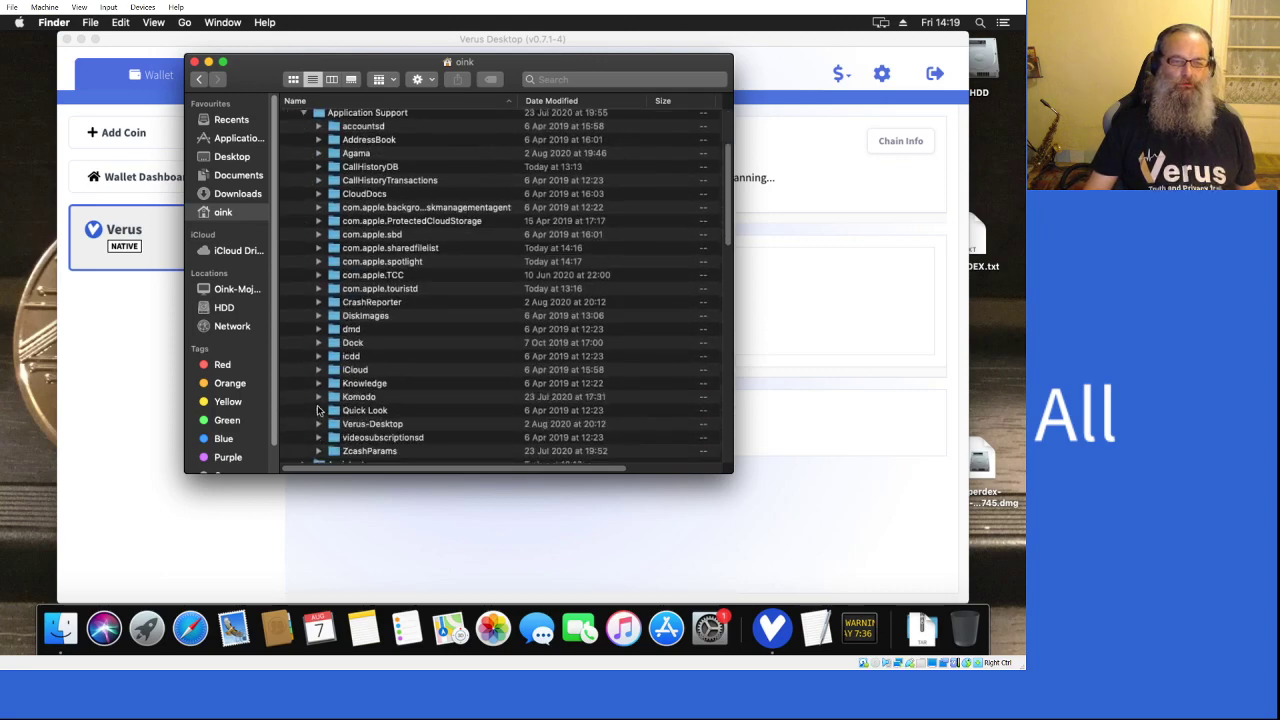
click(320, 396)
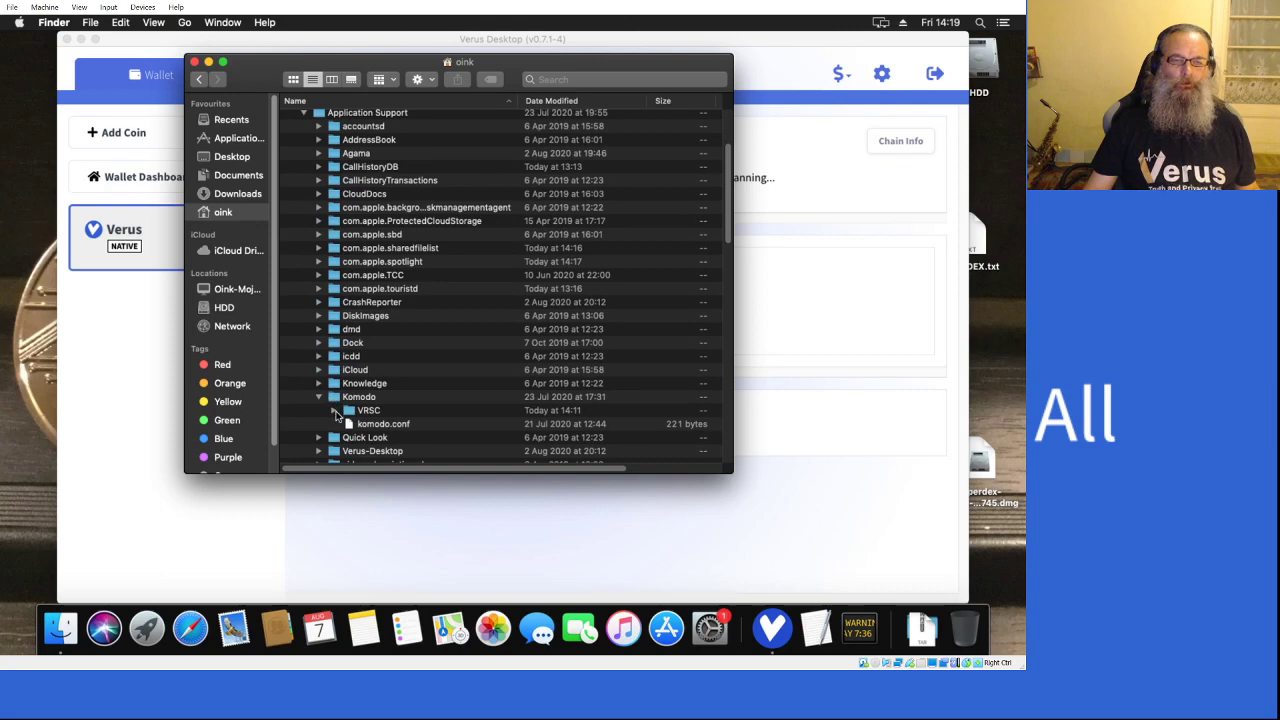
click(334, 410)
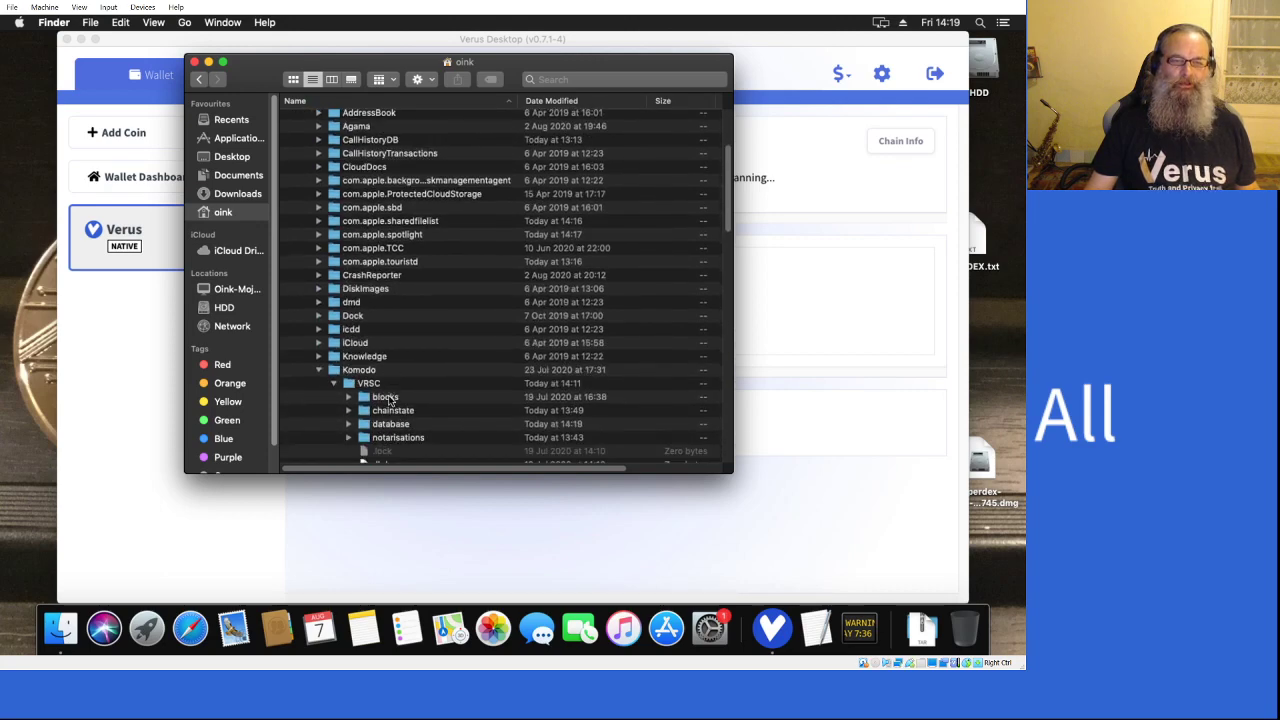
scroll(down, 3)
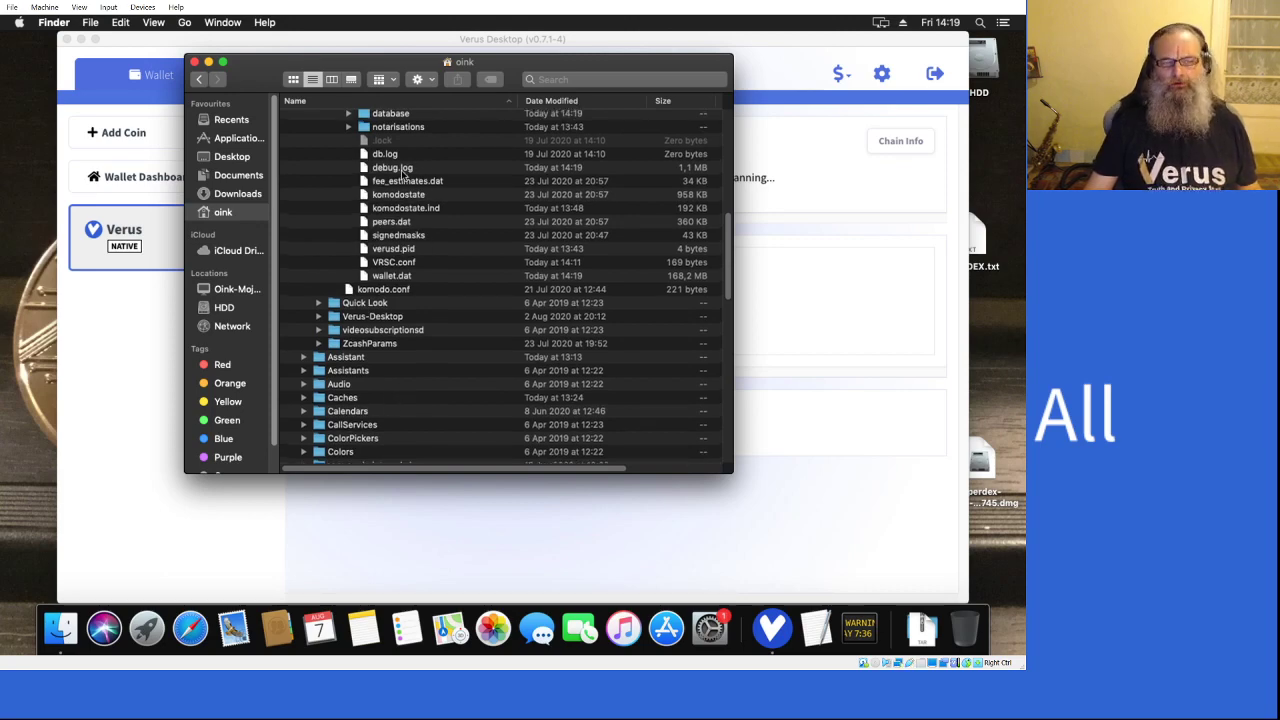
- Open debug.log in Console to view the wallet rescan progress
click(392, 167)
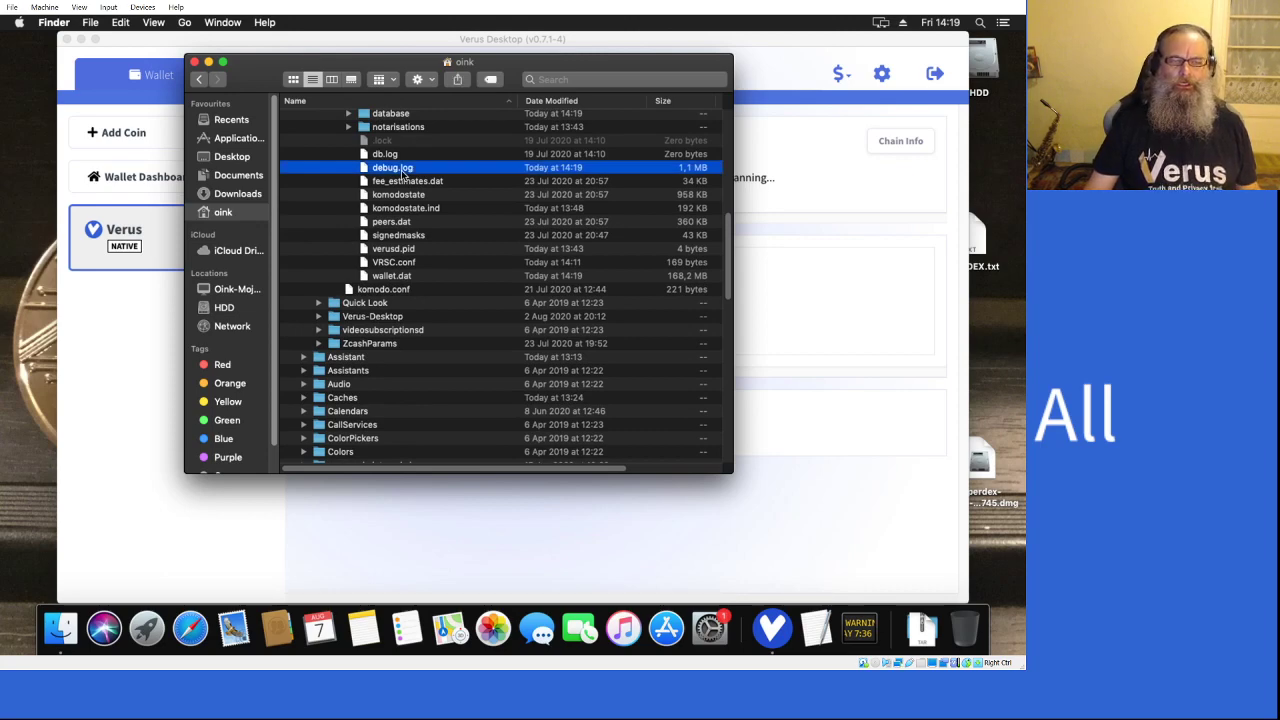
right_click(392, 167)
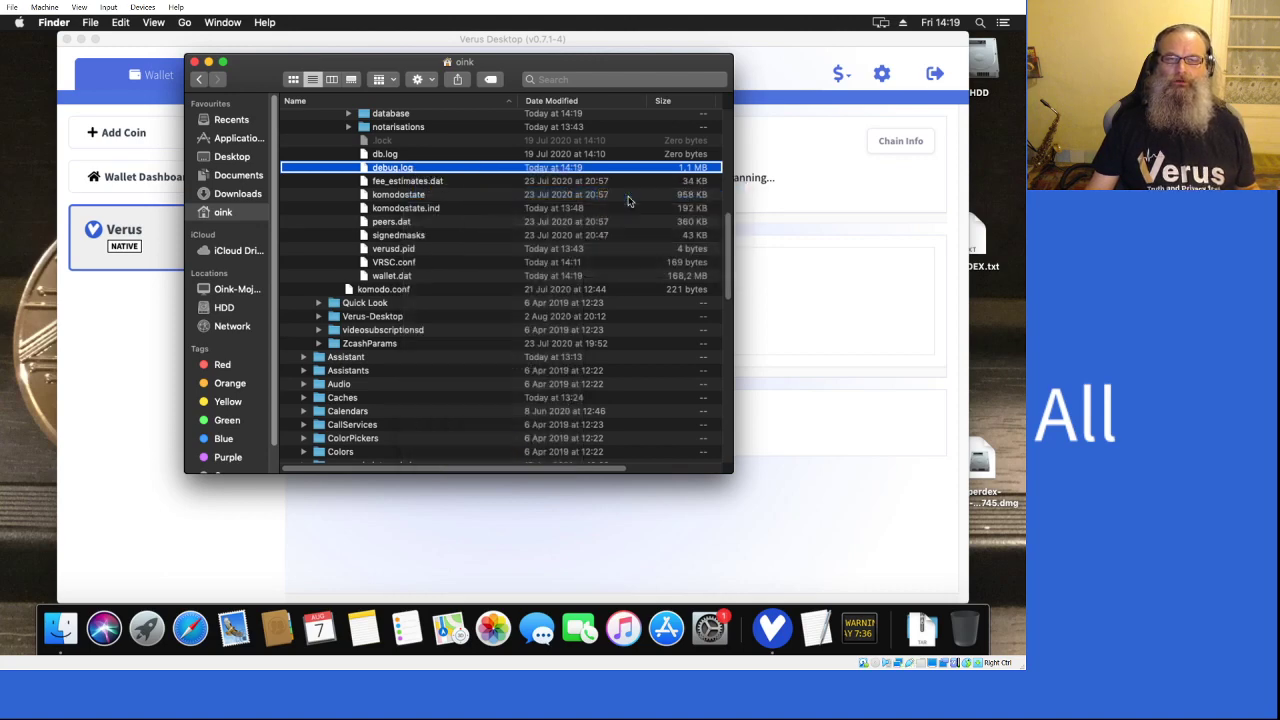
double_click(392, 167)
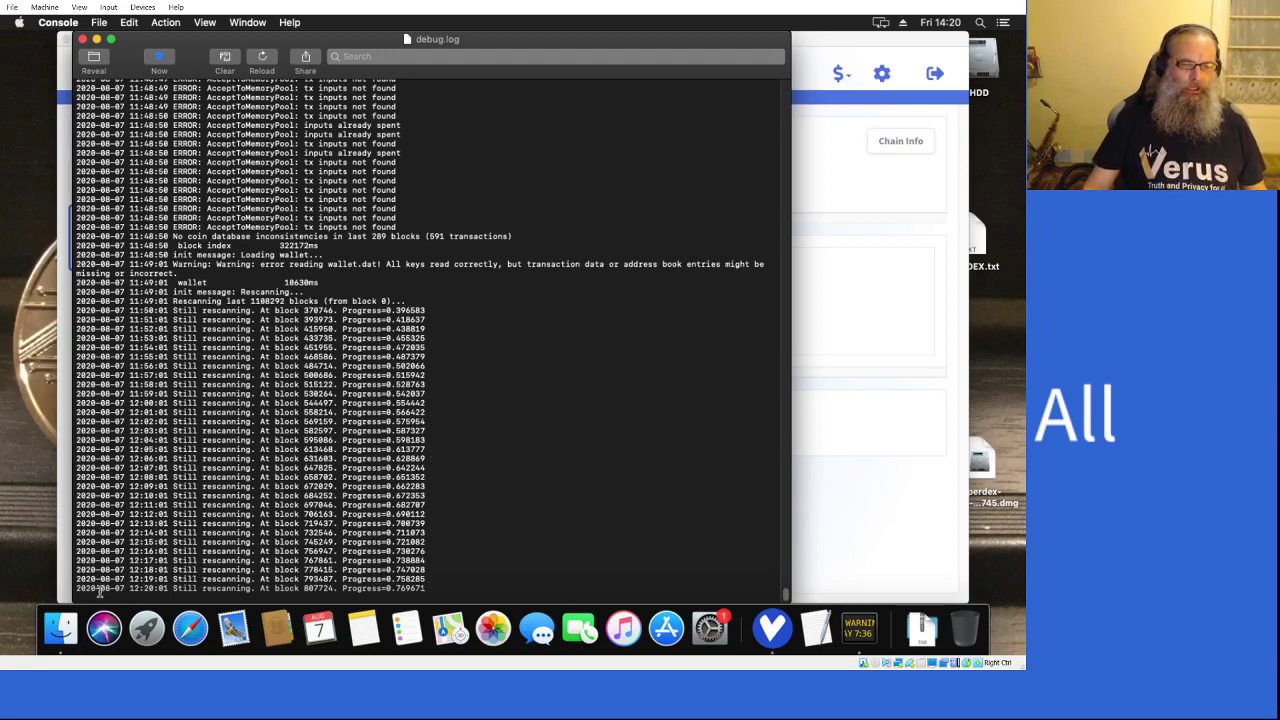
mouse_move(453, 592)
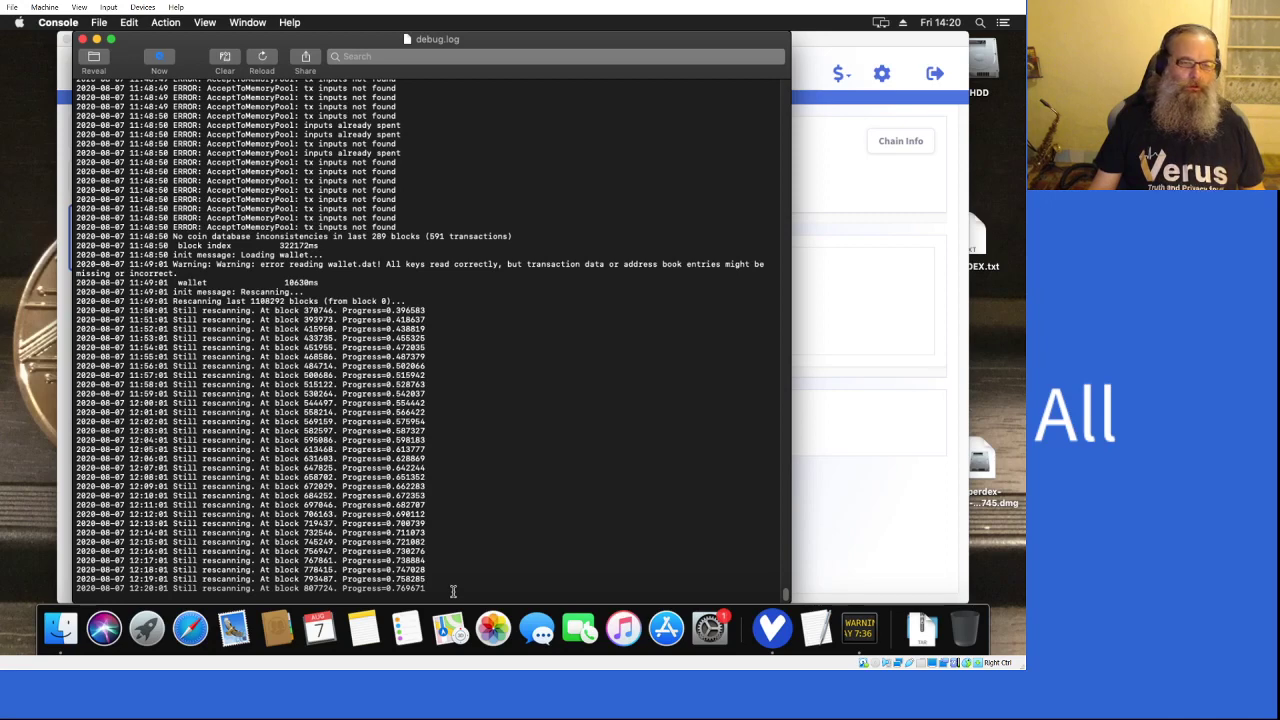
mouse_move(146, 628)
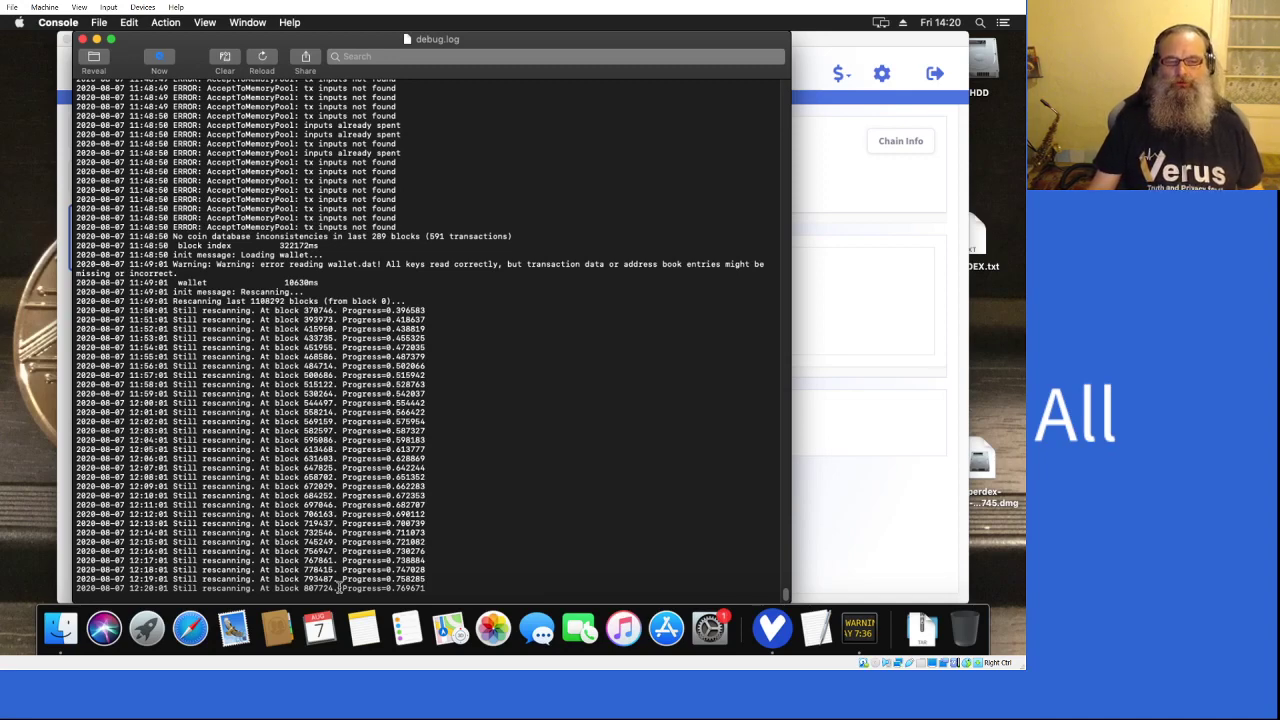
mouse_move(447, 587)
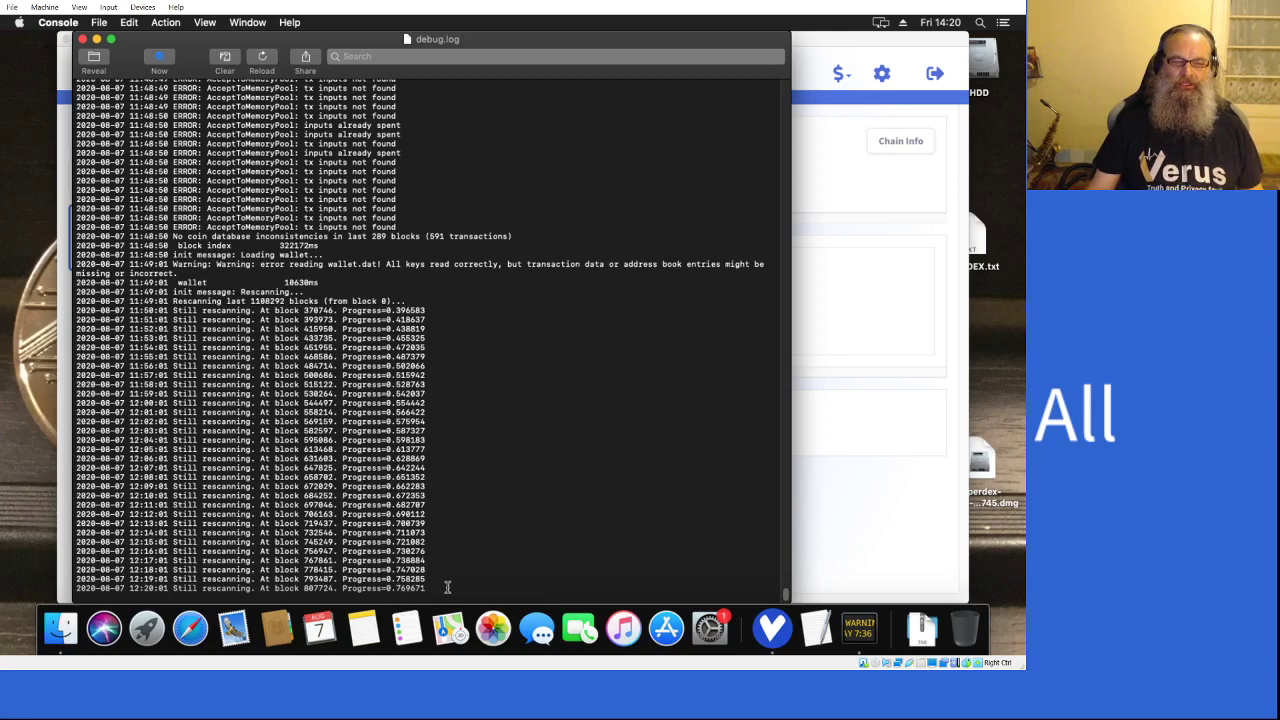